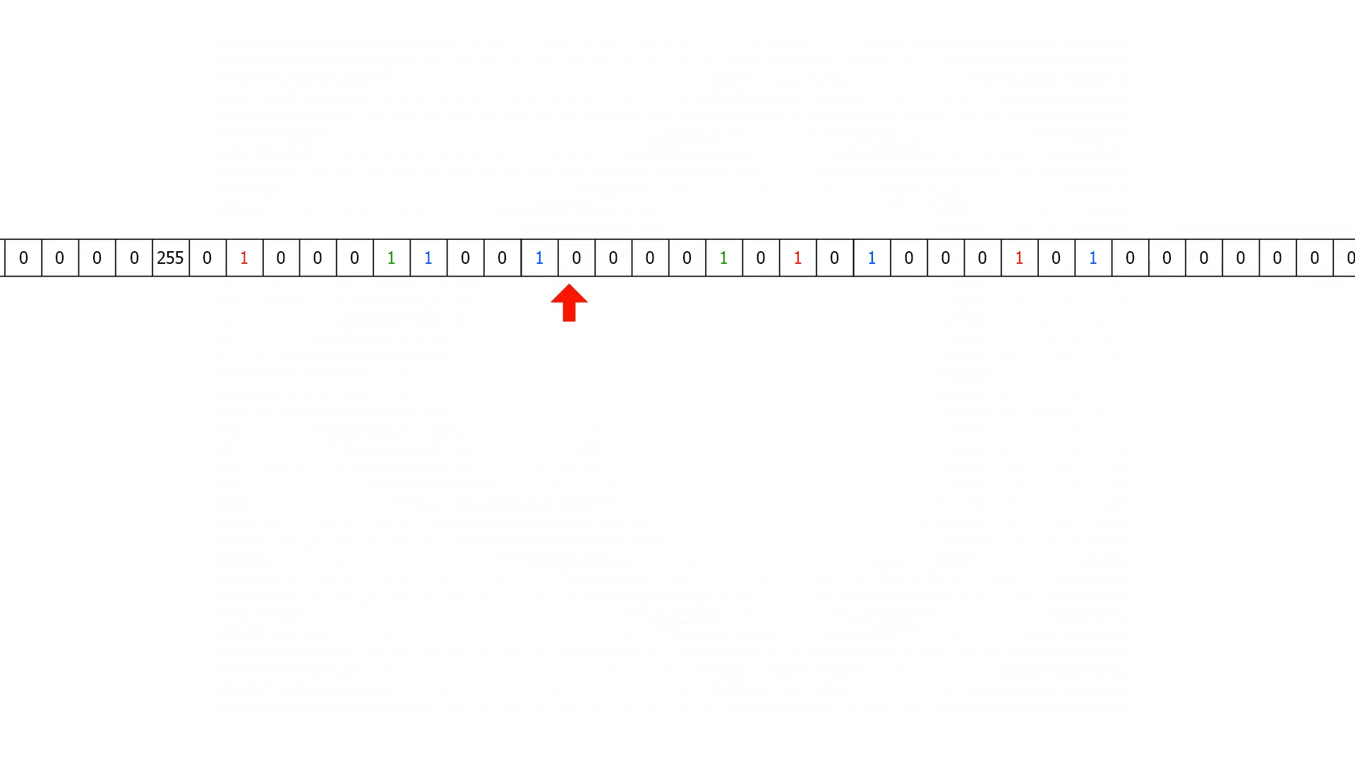
mouse_move(169, 294)
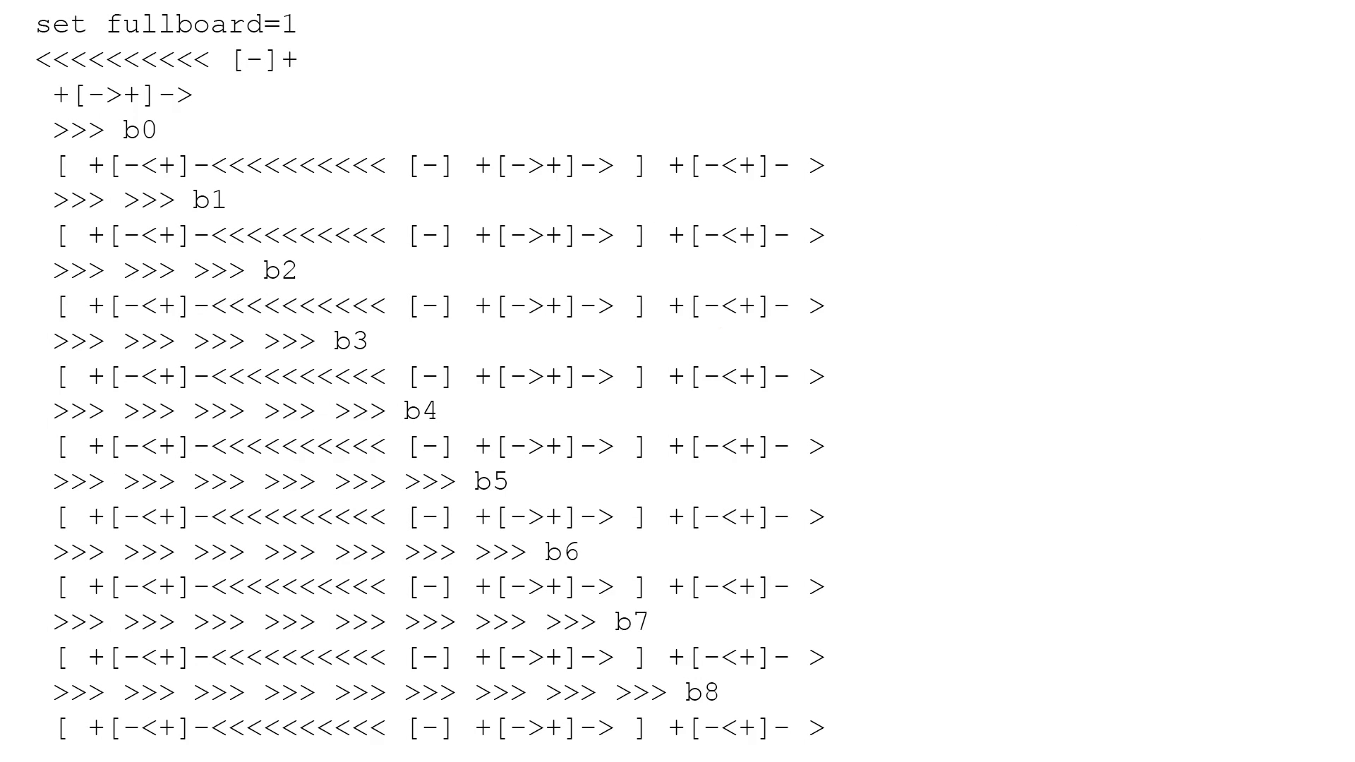
Advance to the slide with the full-board check code setting fullboard=1 across cells b0-b8
drag(30, 61, 312, 61)
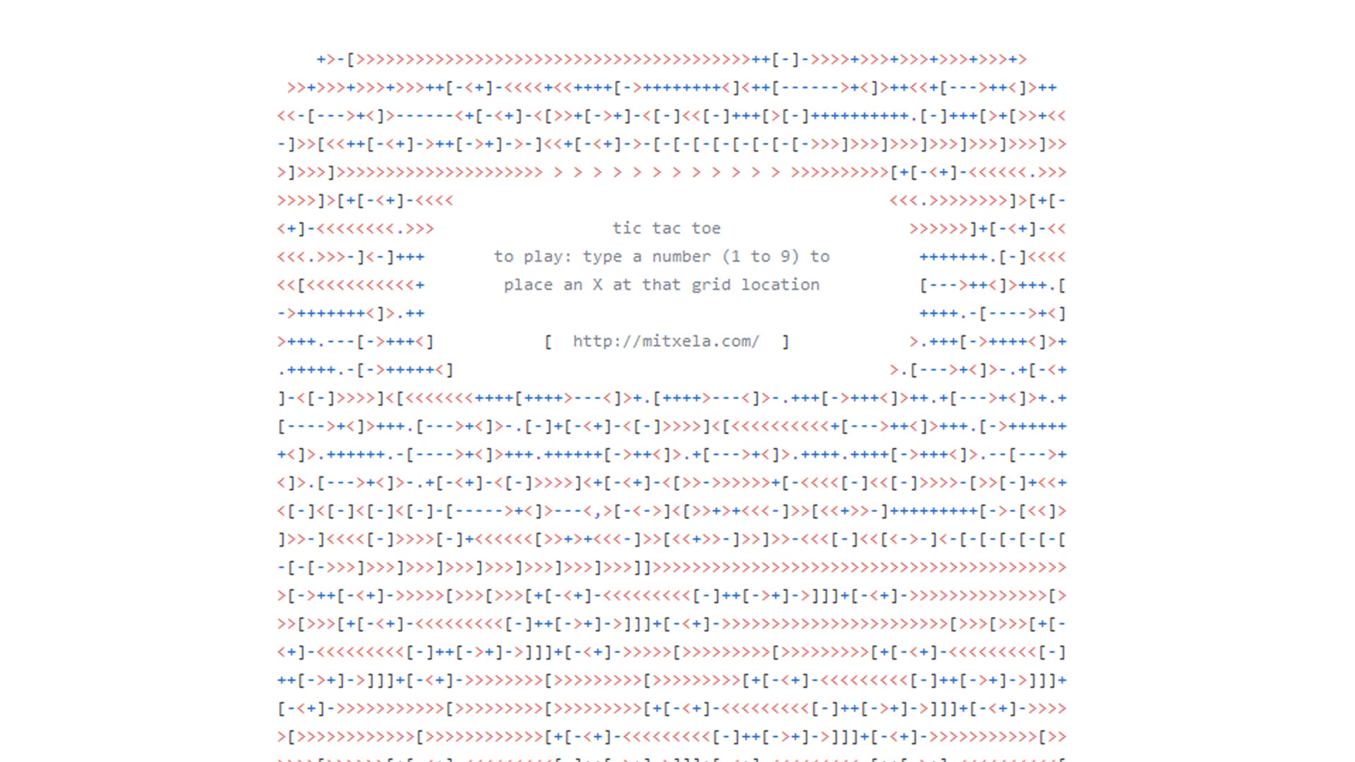
Scroll the GitHub source down to the escape, return home and game over reset lines
scroll(down, 3)
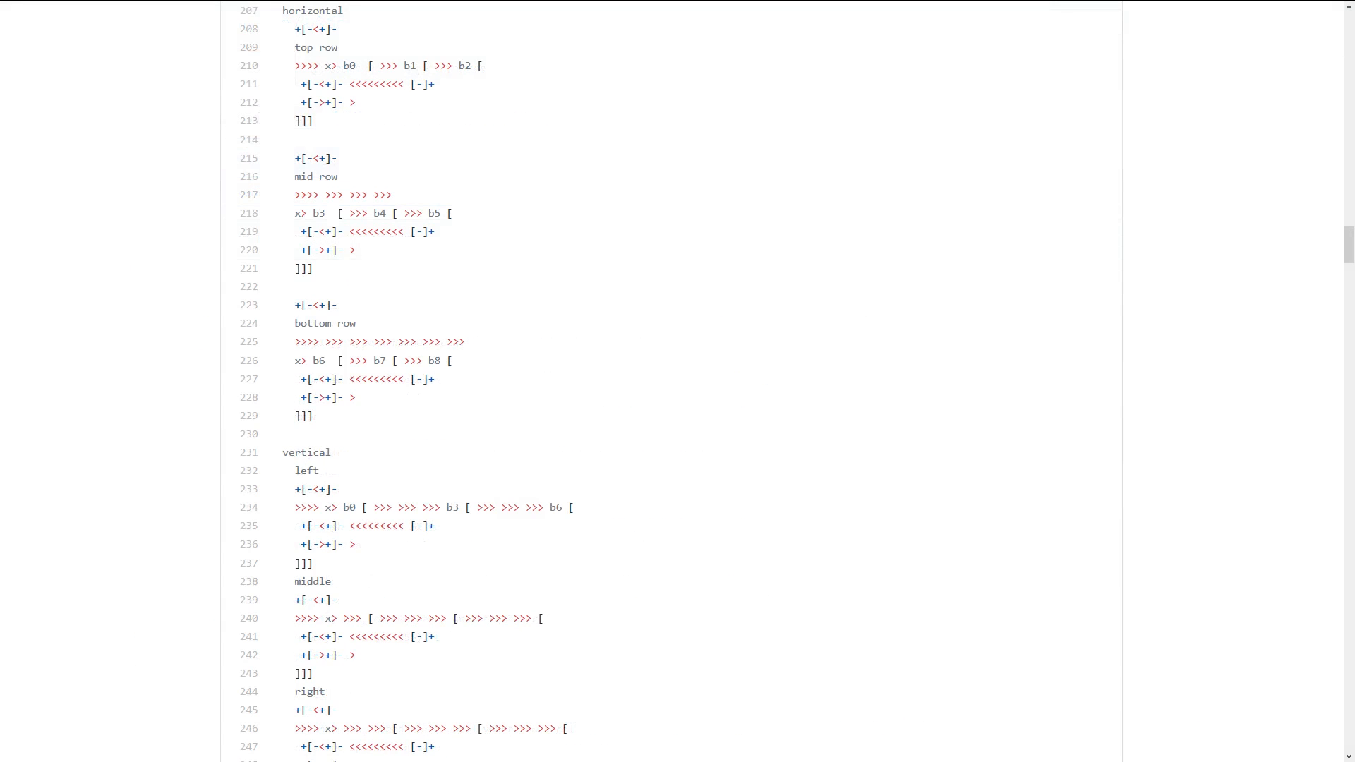
scroll(down, 3)
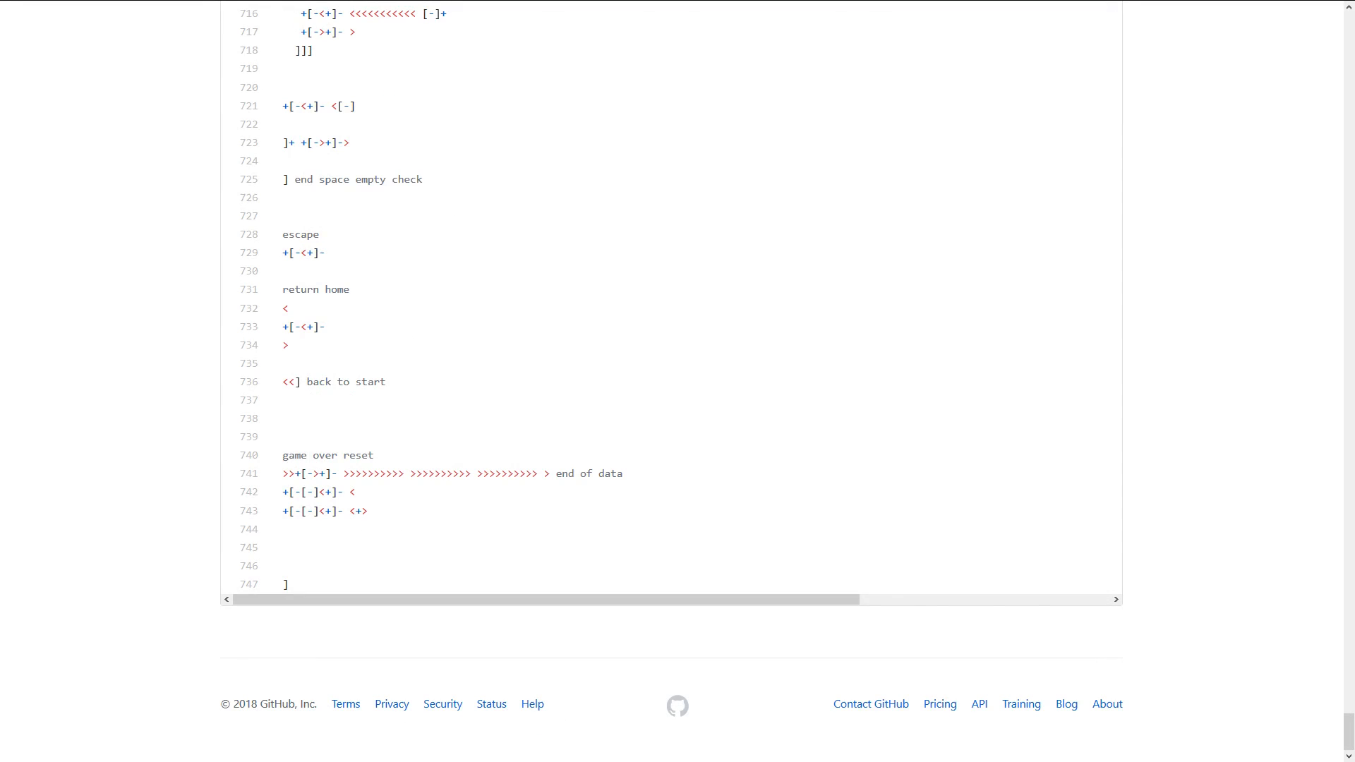